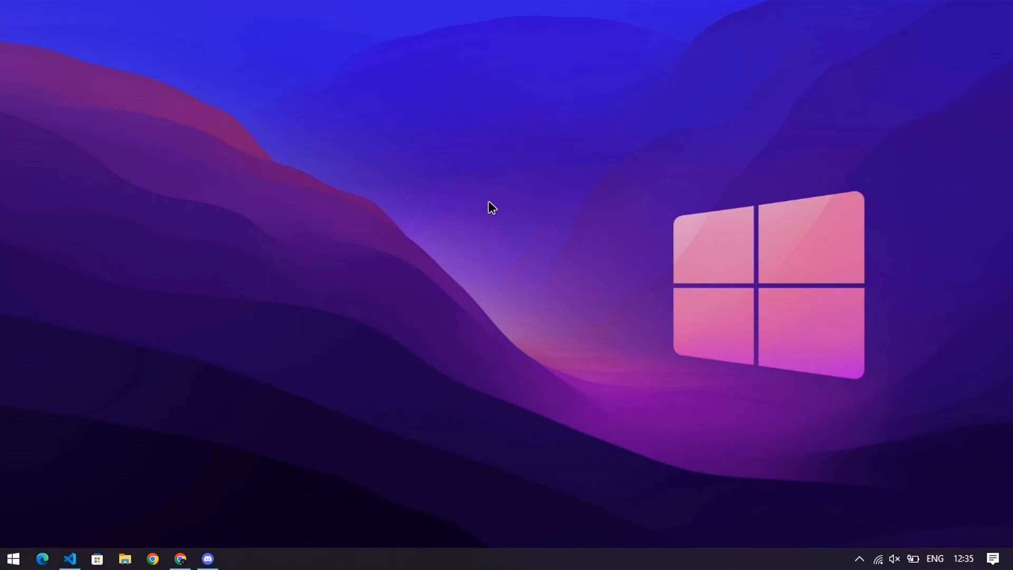
Follow the Xenon Clone Bot link from Discord and download the repository as a ZIP
click(207, 558)
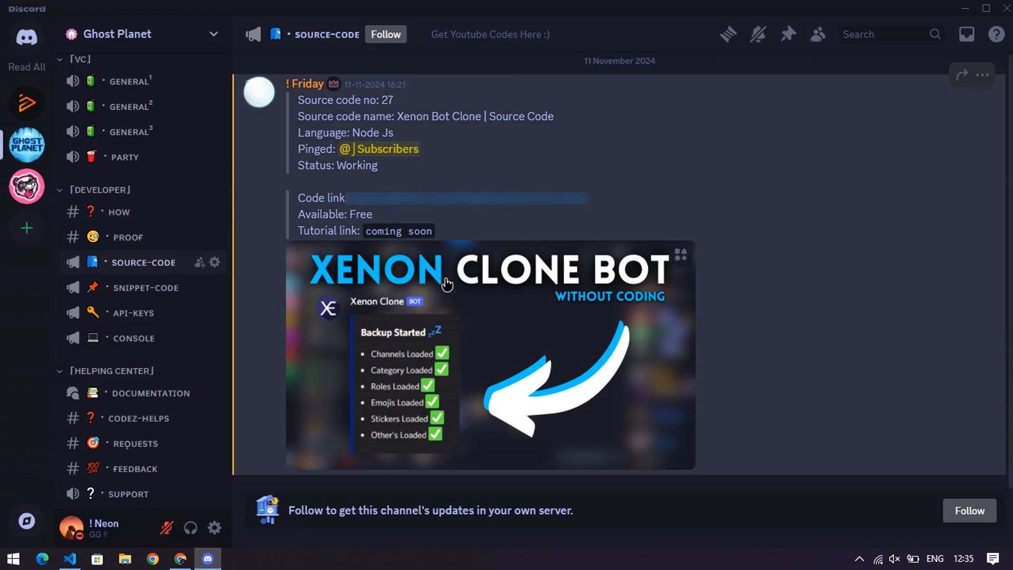
mouse_move(484, 209)
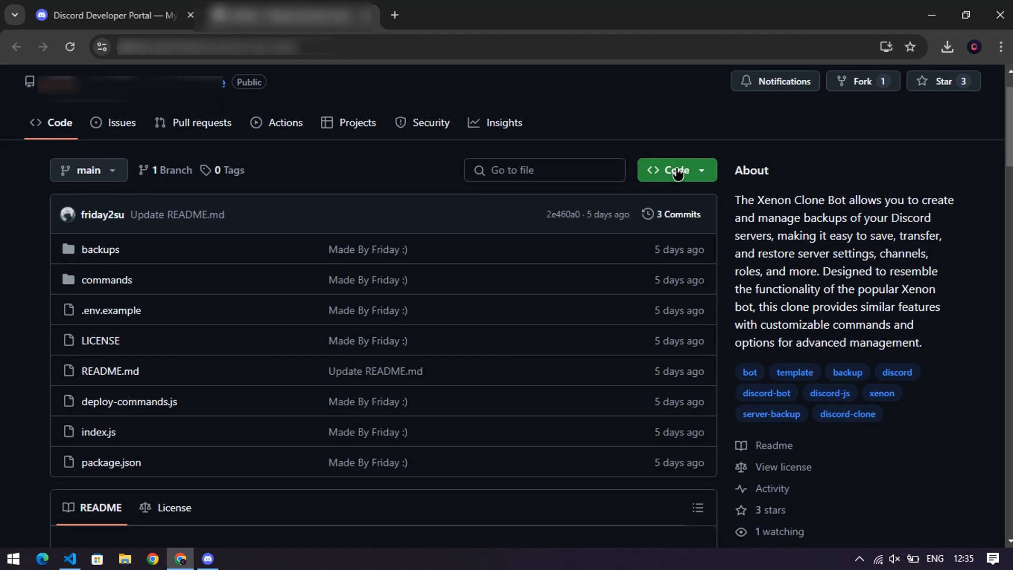
click(675, 170)
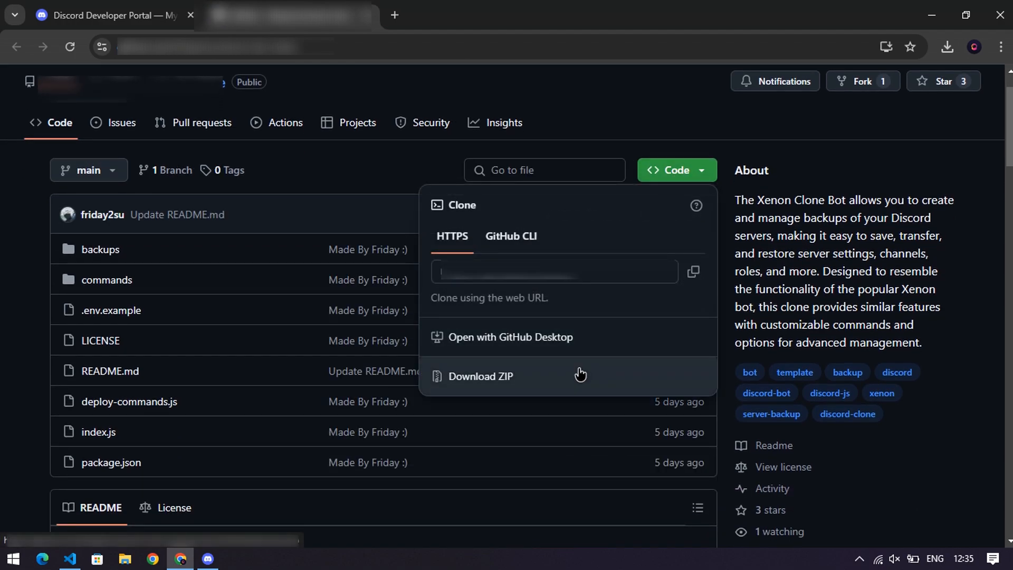
click(672, 170)
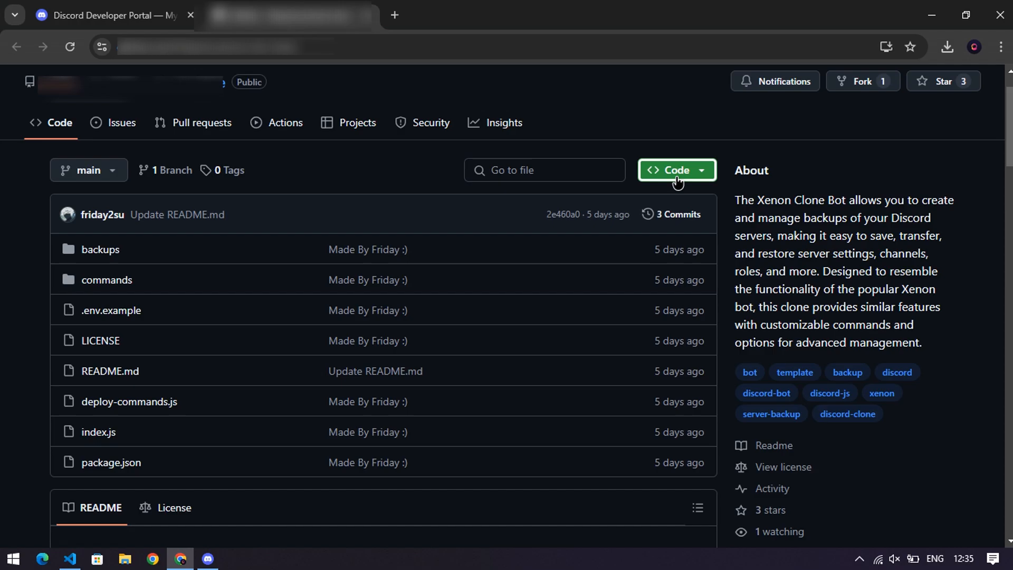
click(69, 558)
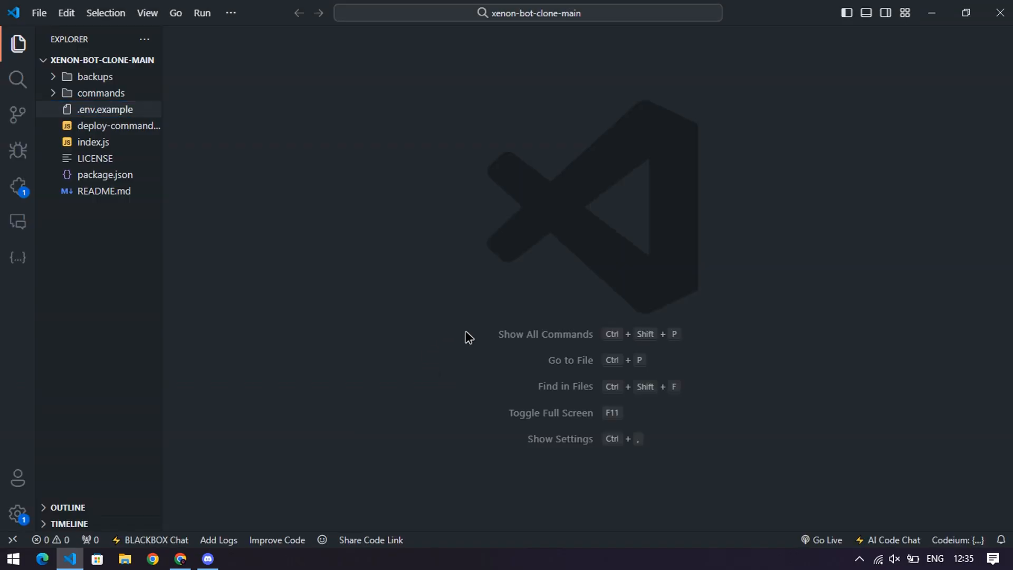
mouse_move(78, 254)
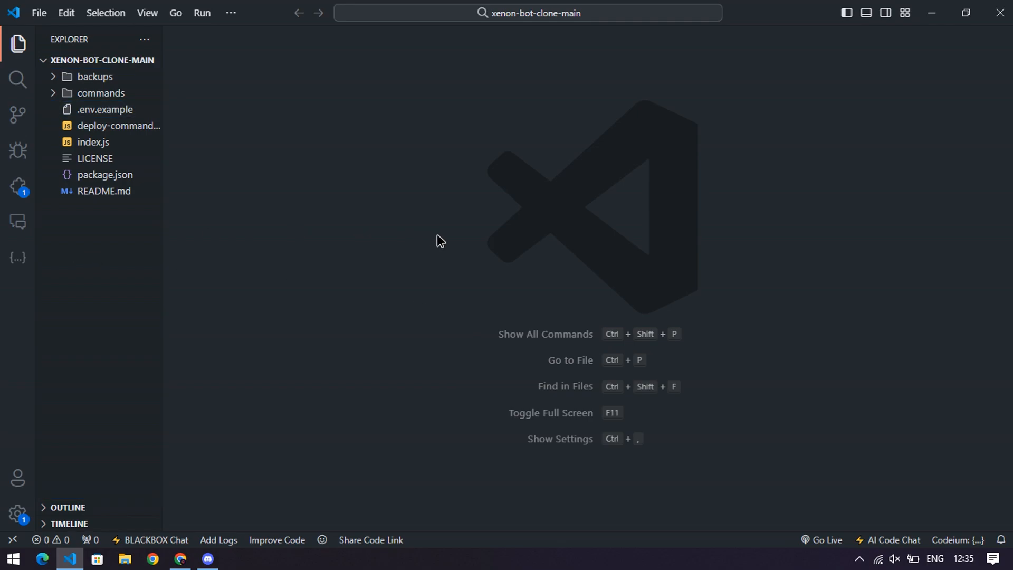
mouse_move(118, 125)
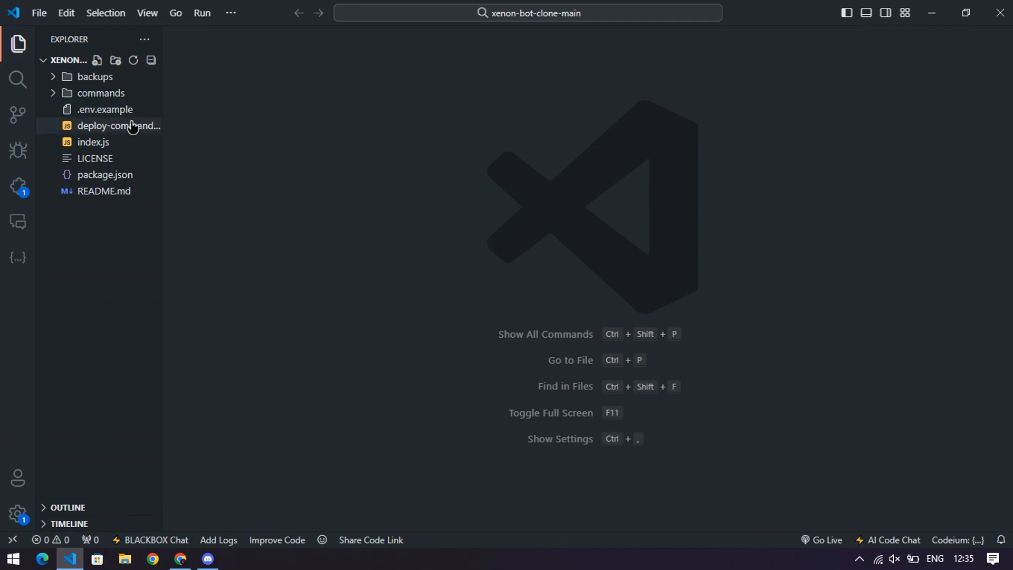
Open .env.example in the Explorer and bring up its context menu to rename it
click(104, 109)
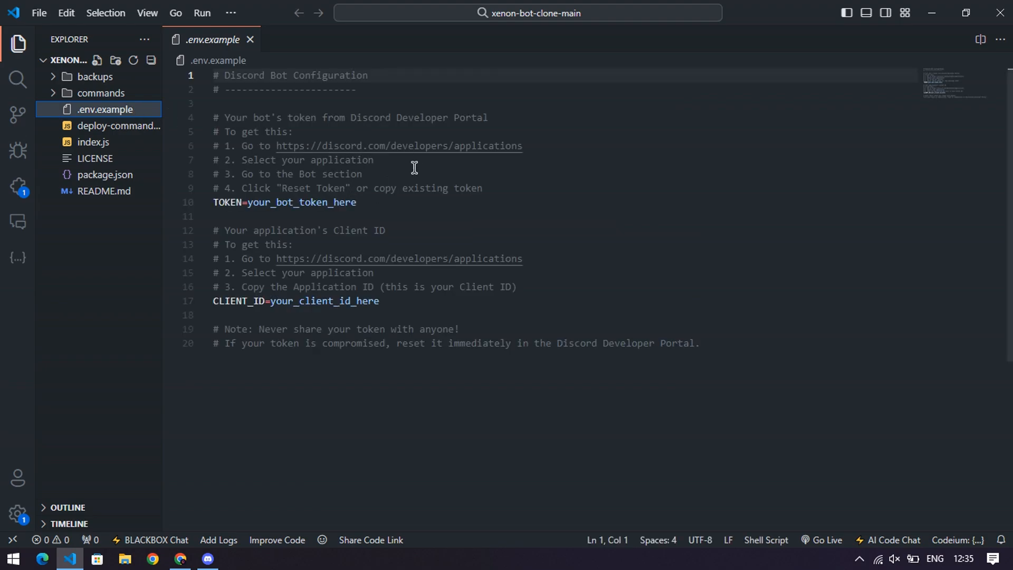
mouse_move(141, 124)
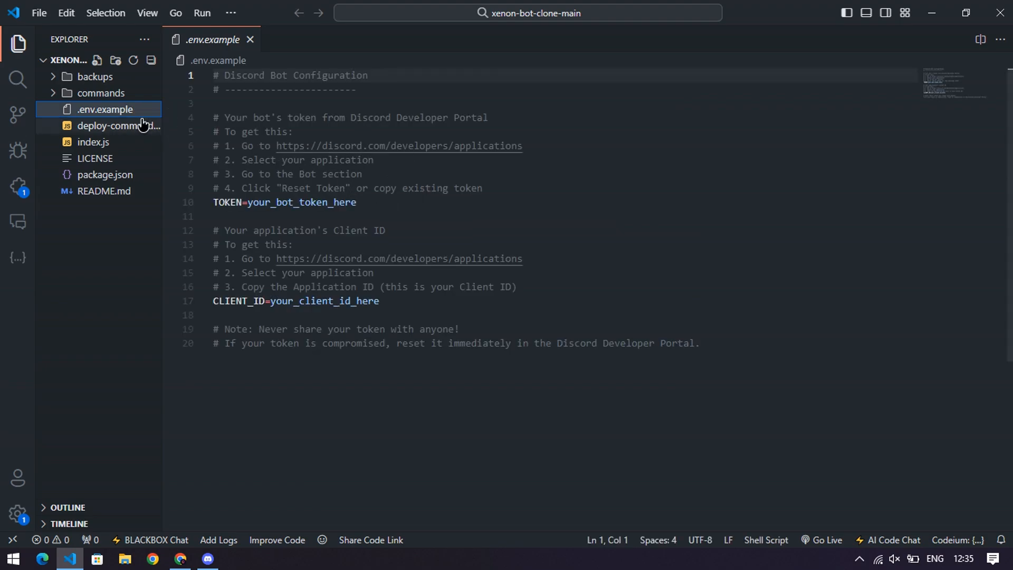
right_click(106, 109)
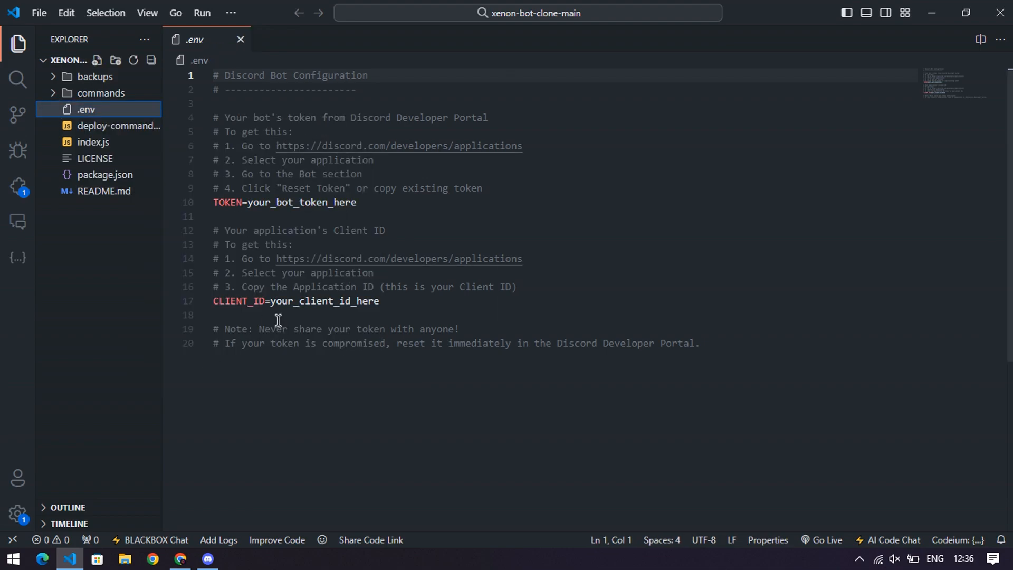
mouse_move(183, 559)
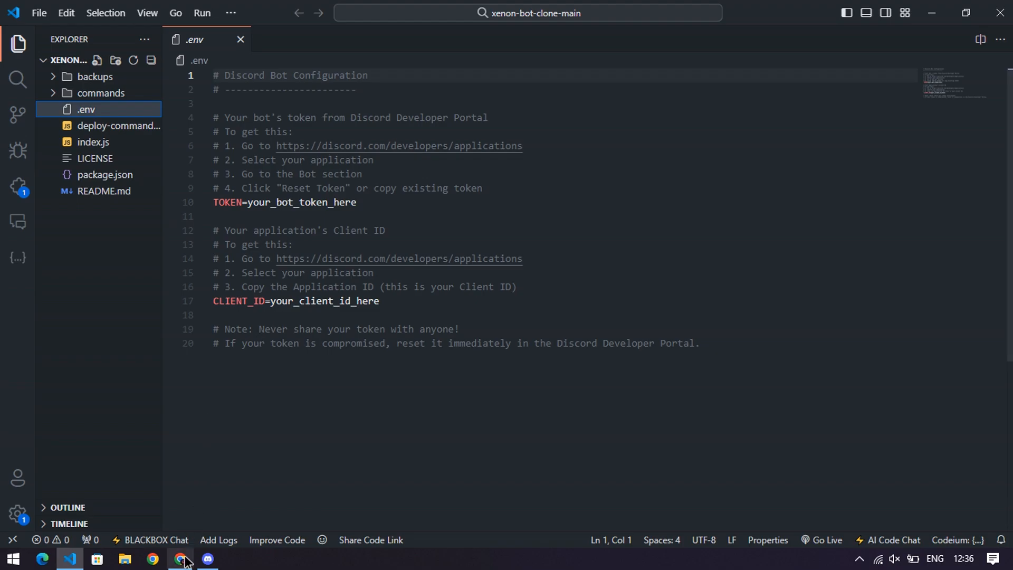
Create an application named 'Xenon Clone', agreeing to the developer terms and policy
click(180, 558)
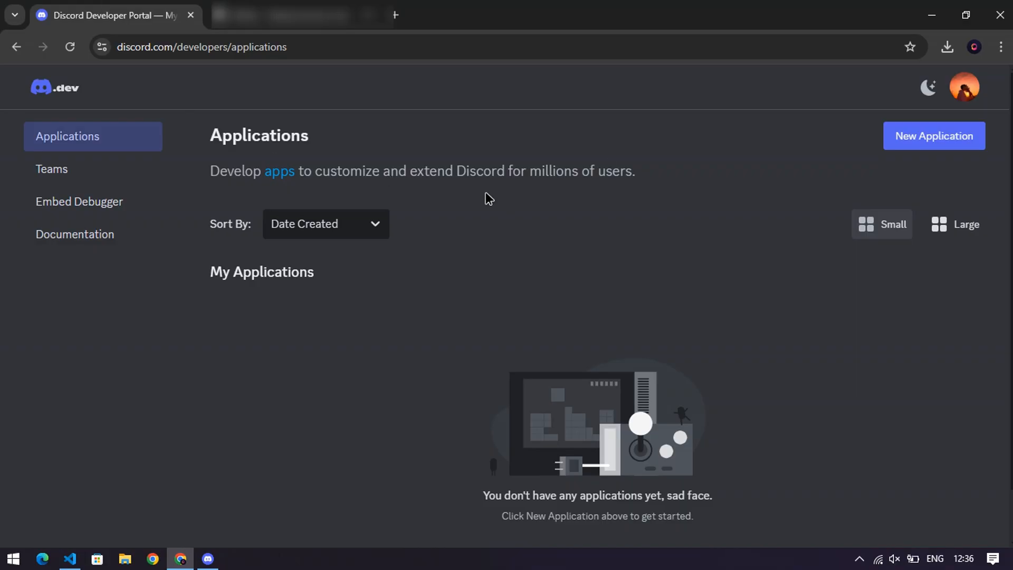
click(932, 136)
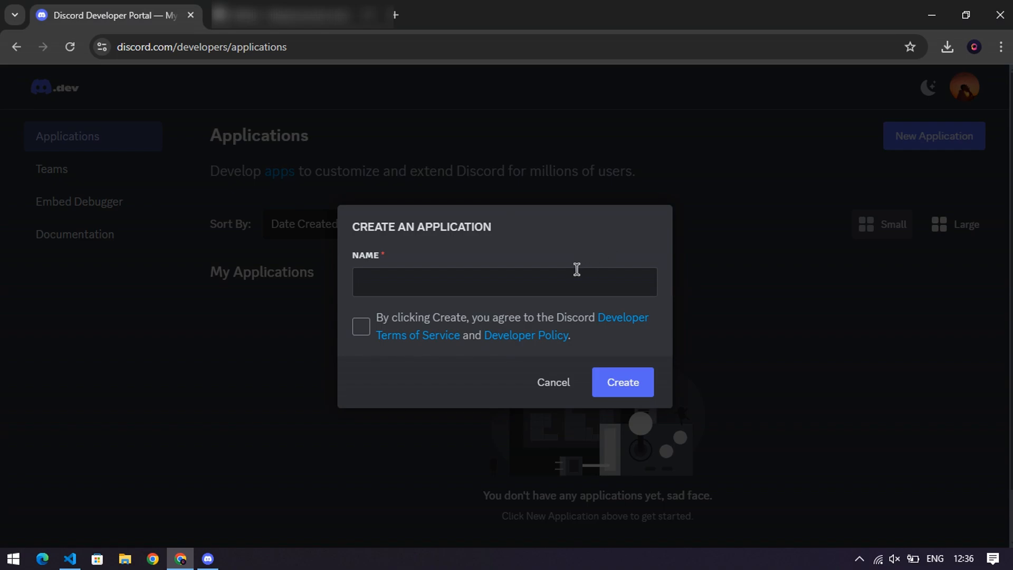
text(Xeno)
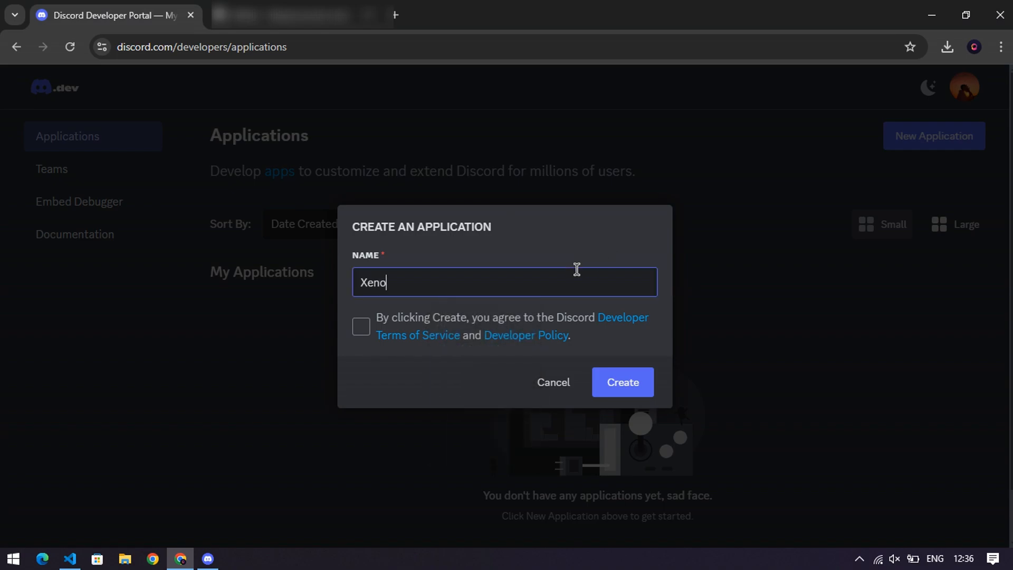
text(n C)
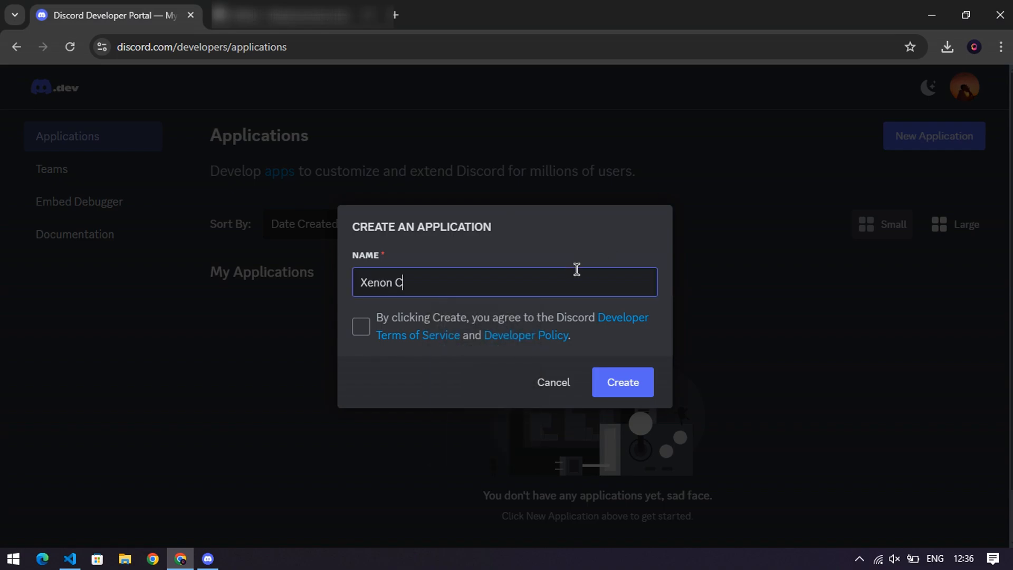
text(lone)
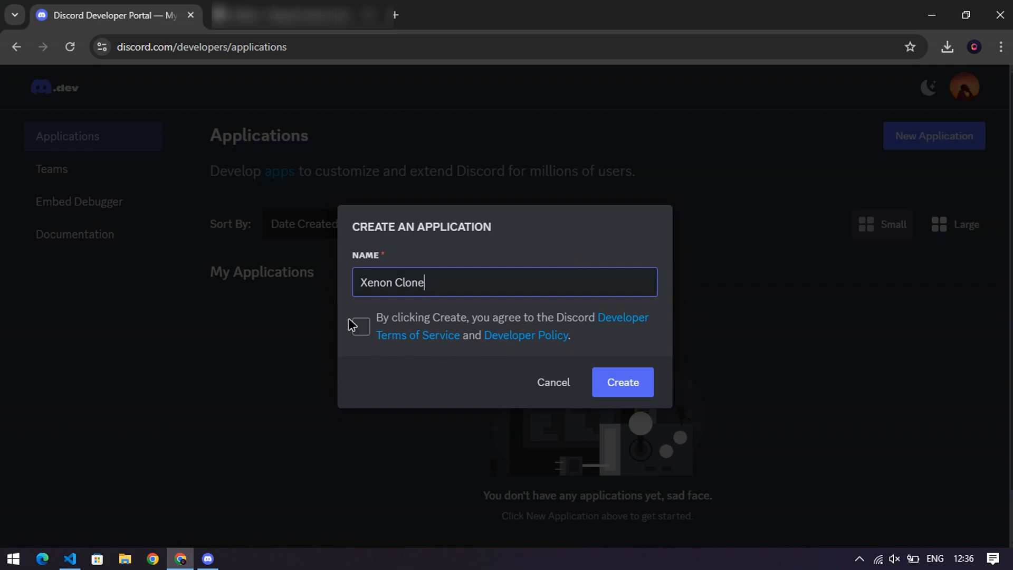
click(360, 326)
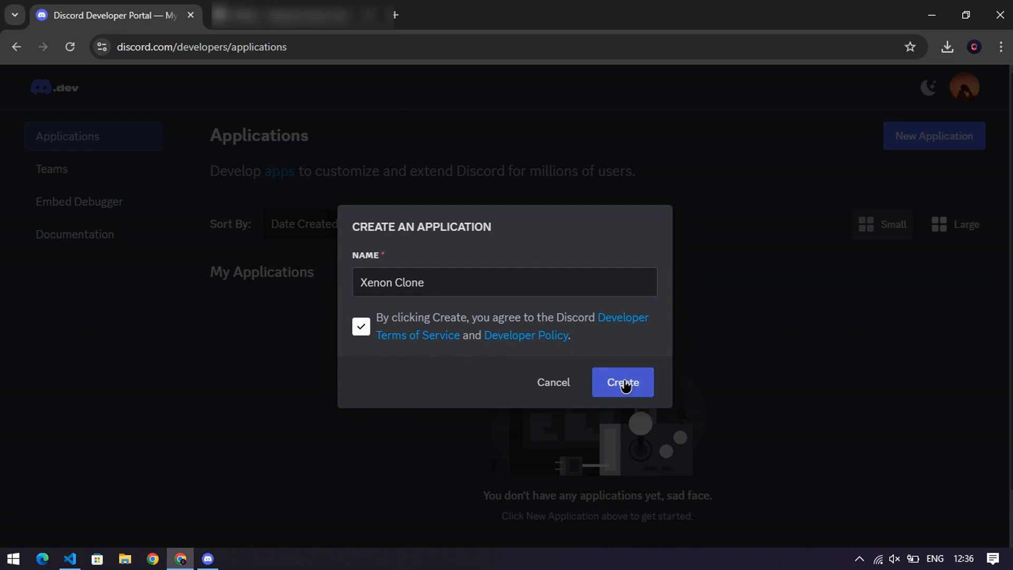
click(622, 382)
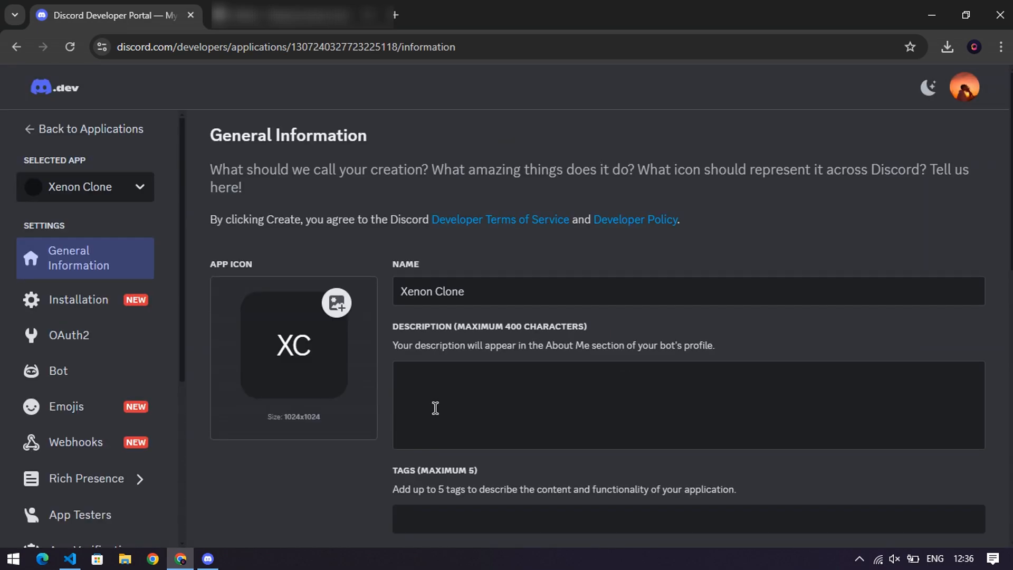
Save the enabled privileged gateway intents on the Xenon Clone bot settings page
click(58, 370)
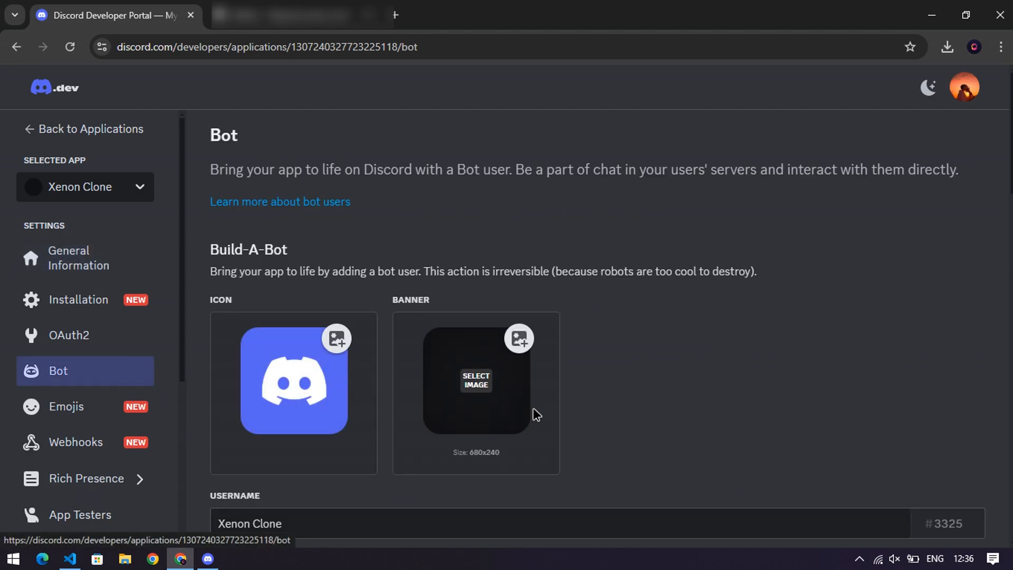
scroll(down, 3)
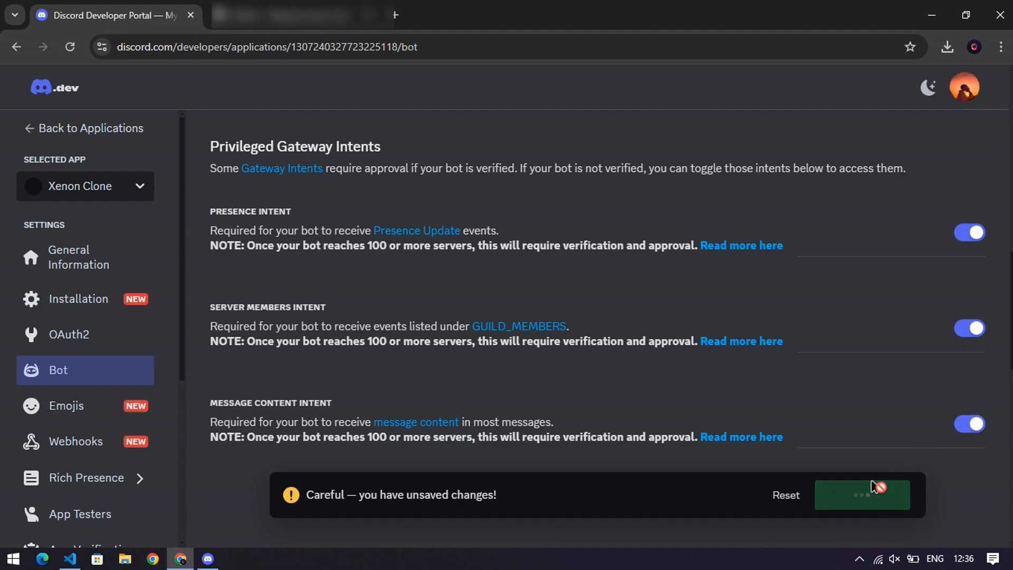
click(862, 494)
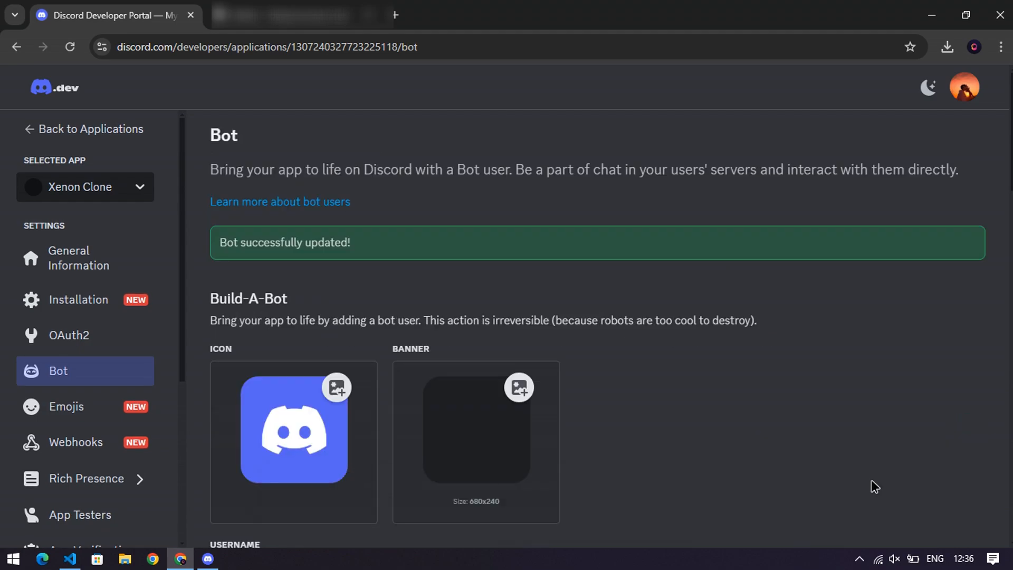
click(250, 336)
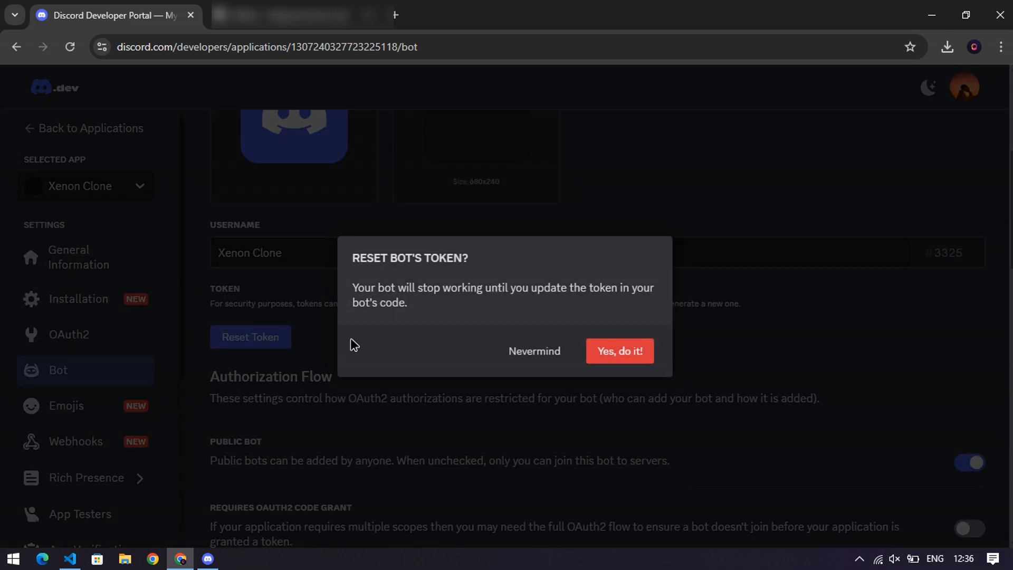
click(618, 350)
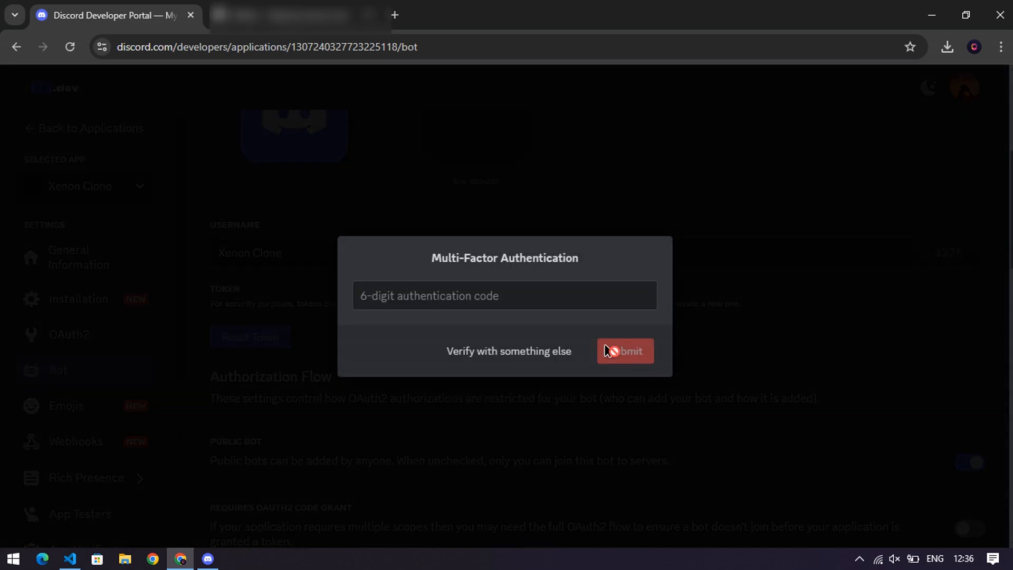
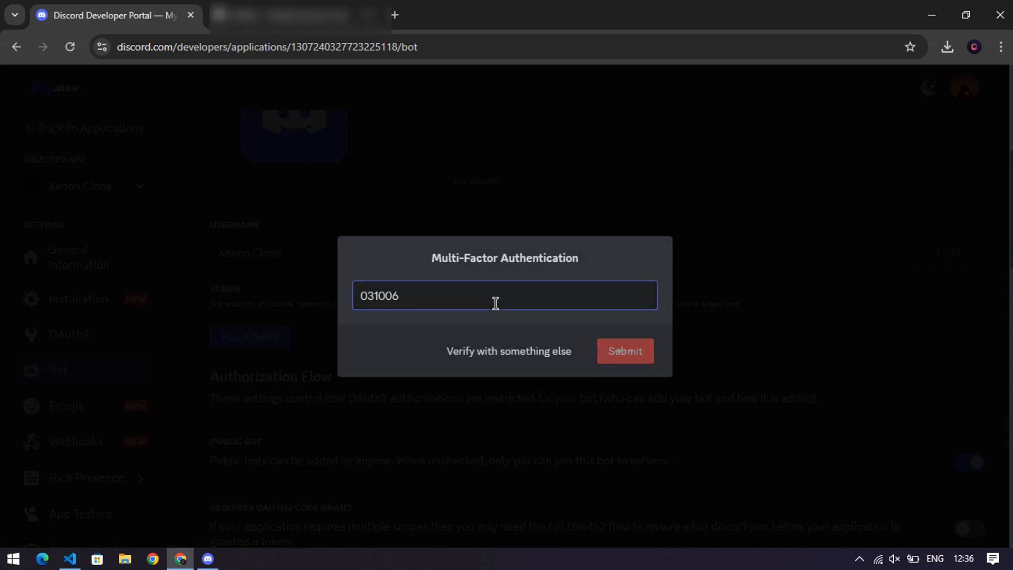
click(624, 351)
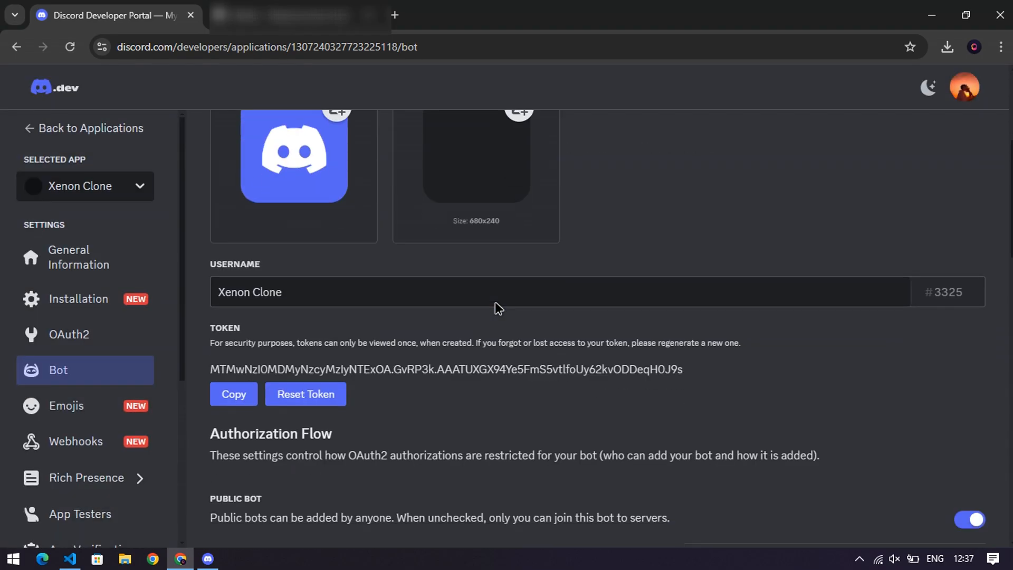
scroll(down, 3)
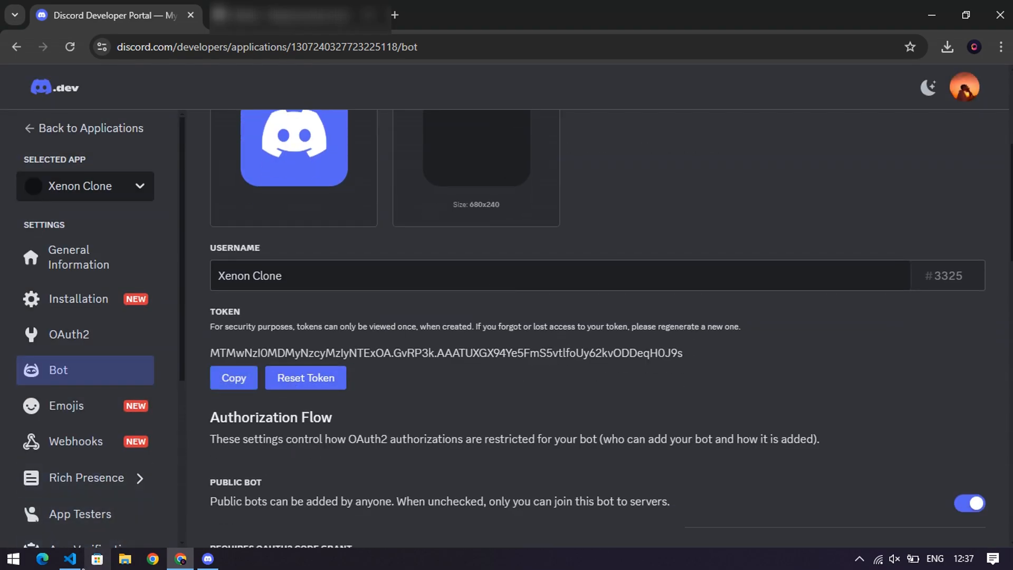
click(69, 559)
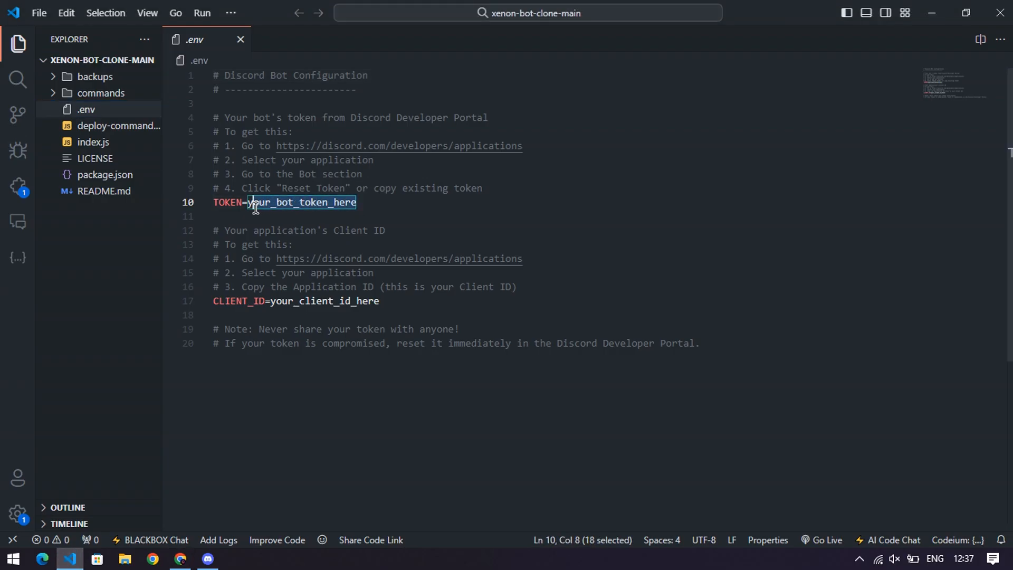
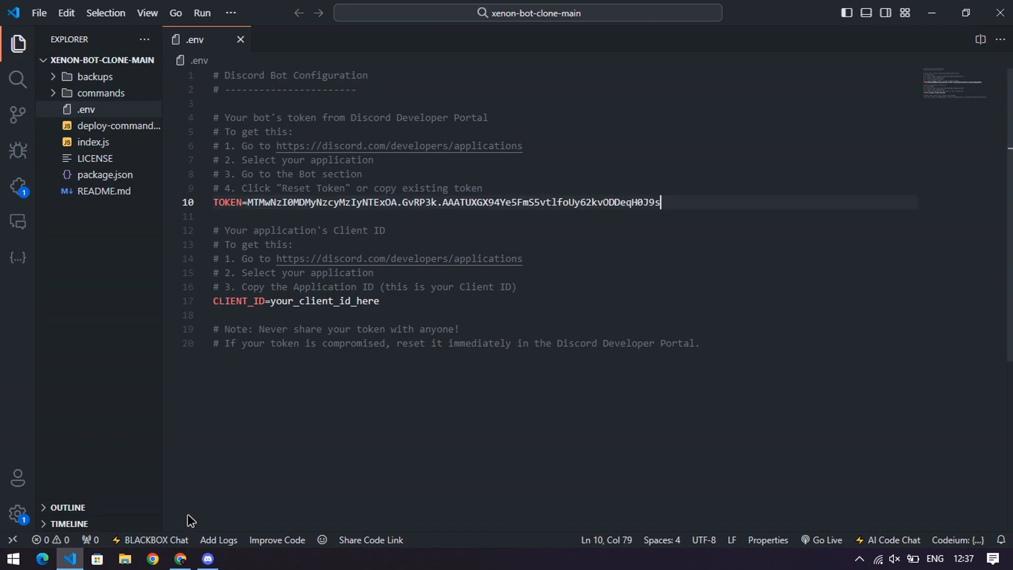
click(181, 558)
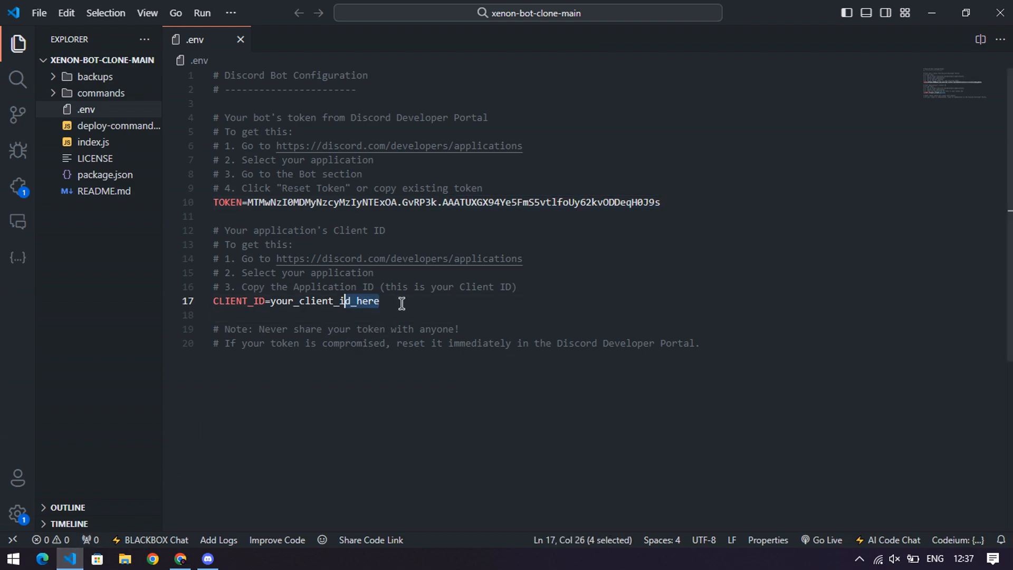
text(1307240327723225118)
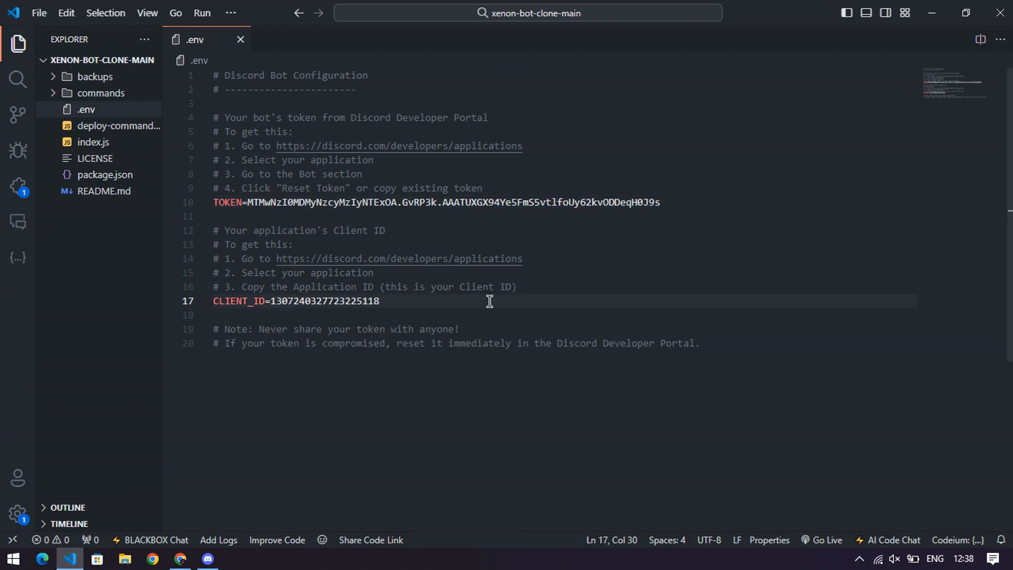
click(230, 12)
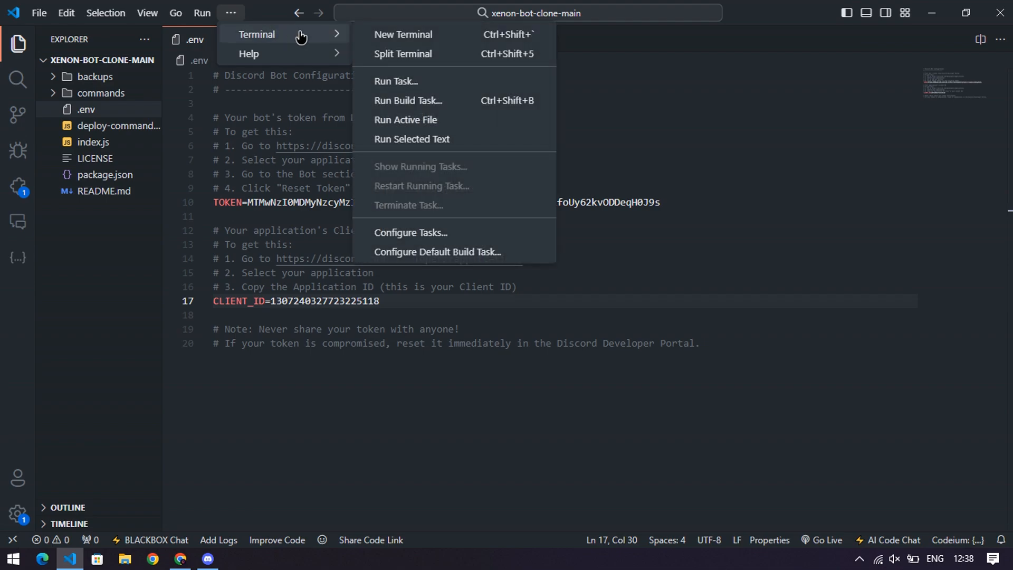
Run npm install in a new terminal, check package.json, and copy the bot invite URL
click(402, 34)
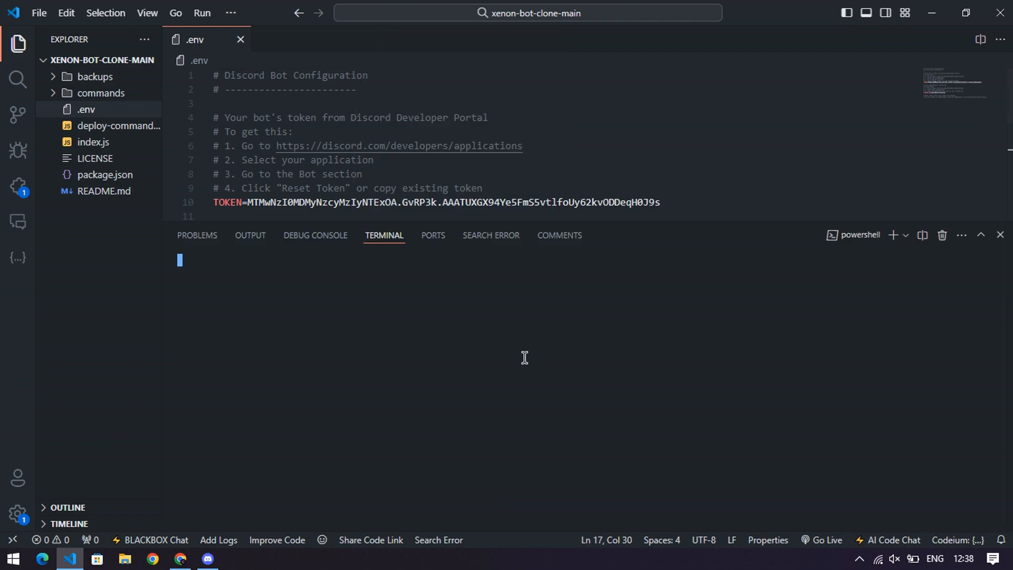
text(npm)
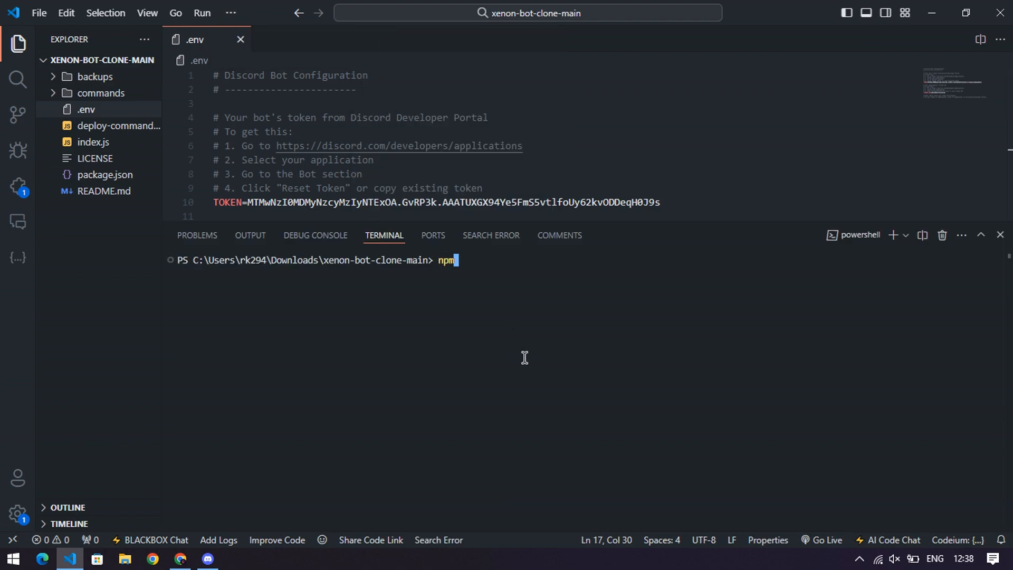
key(Return)
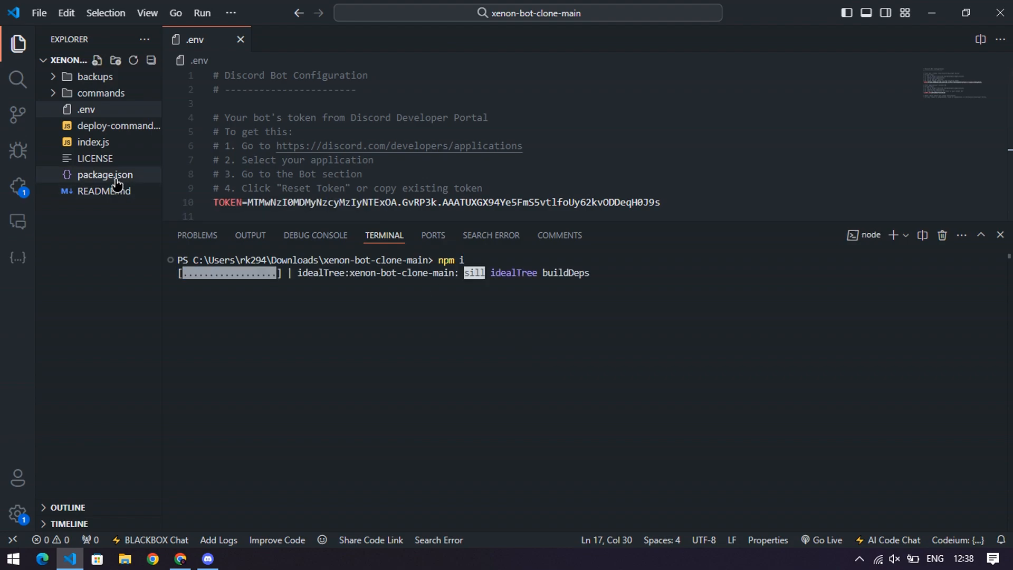
click(104, 175)
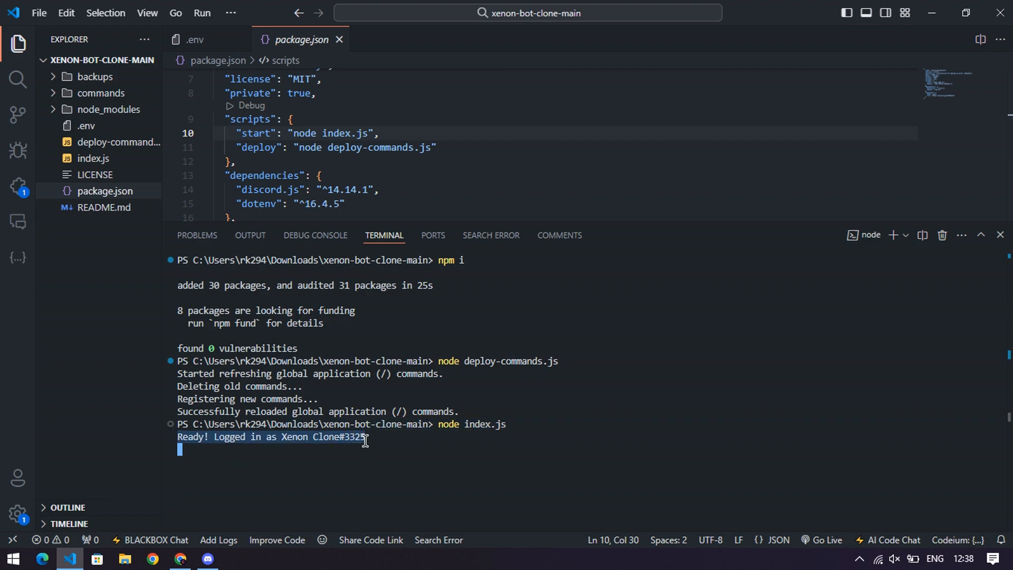
click(180, 558)
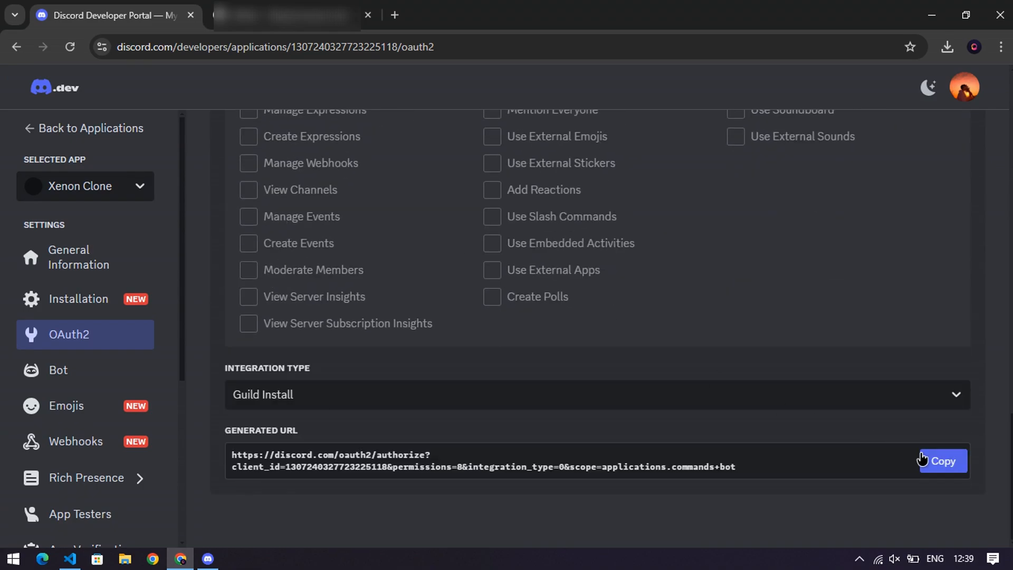
click(207, 558)
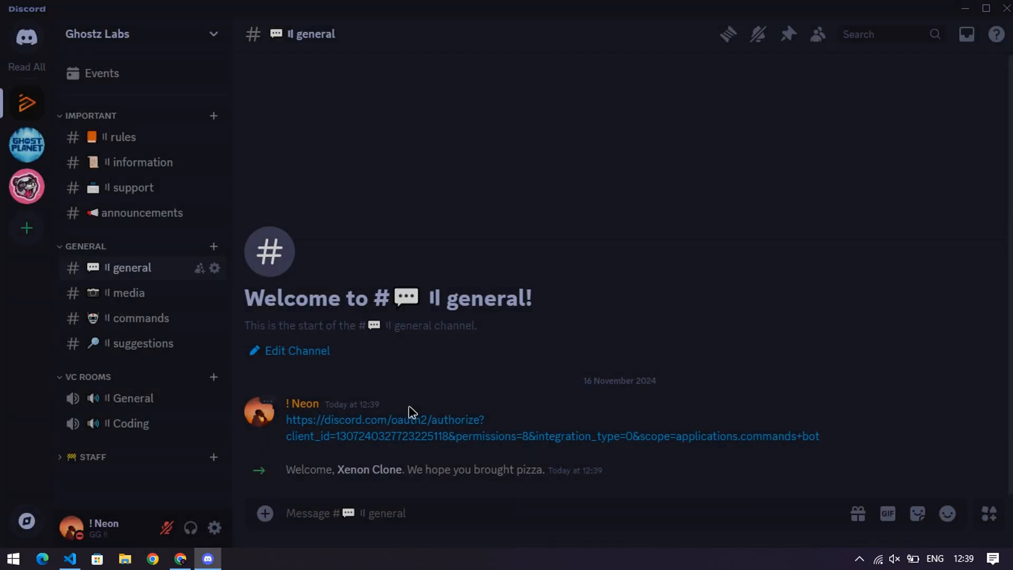
text(/)
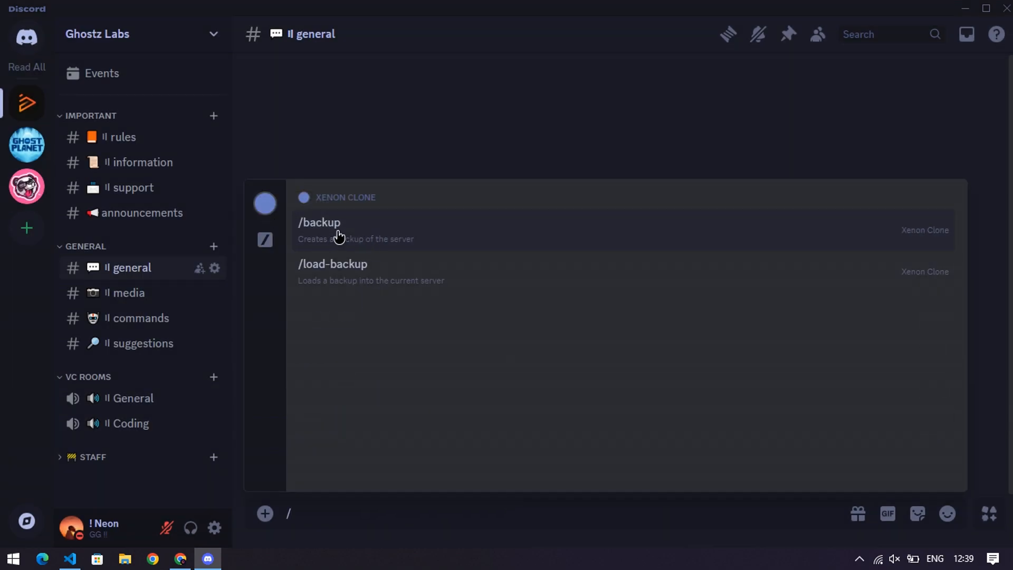
click(319, 222)
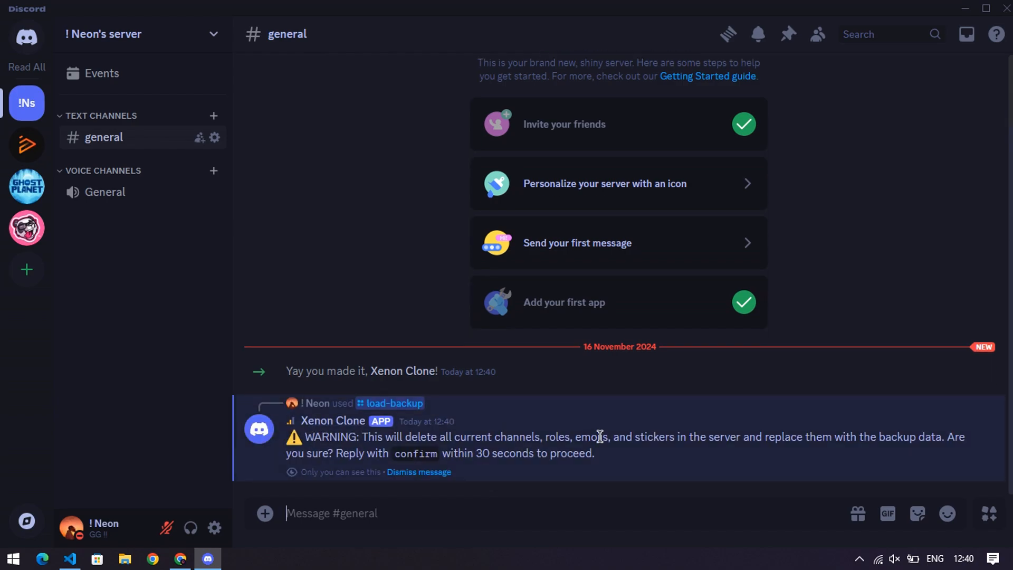
Reply 'confirm', check #backup-status, and view the recreated channels in the Audit Log
text(confirm)
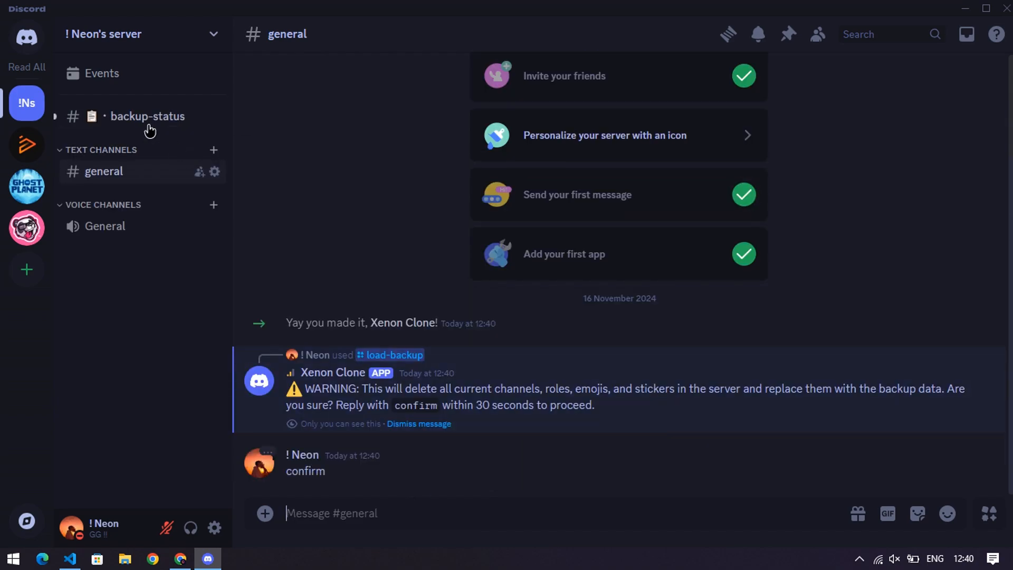
click(148, 116)
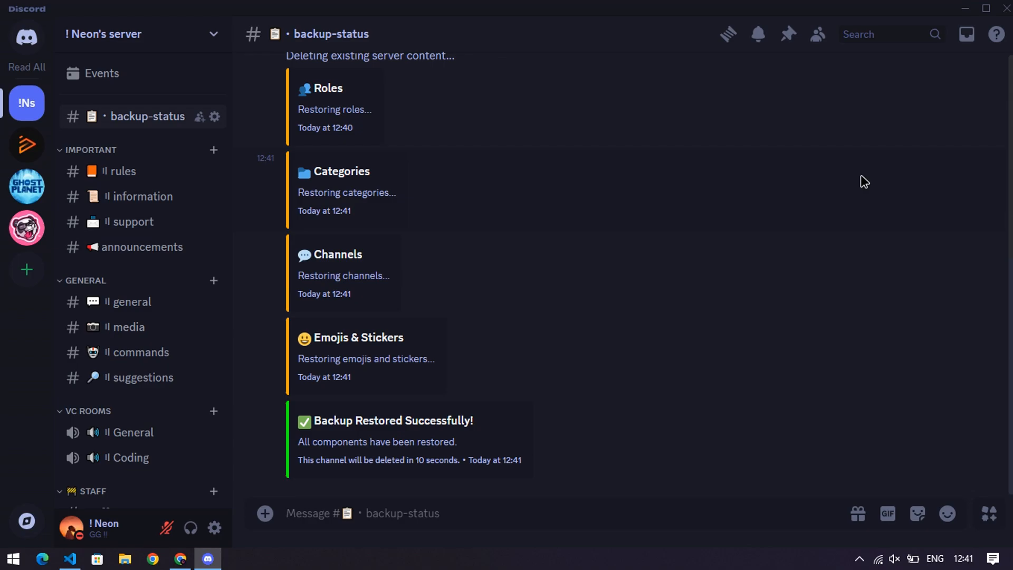
click(215, 117)
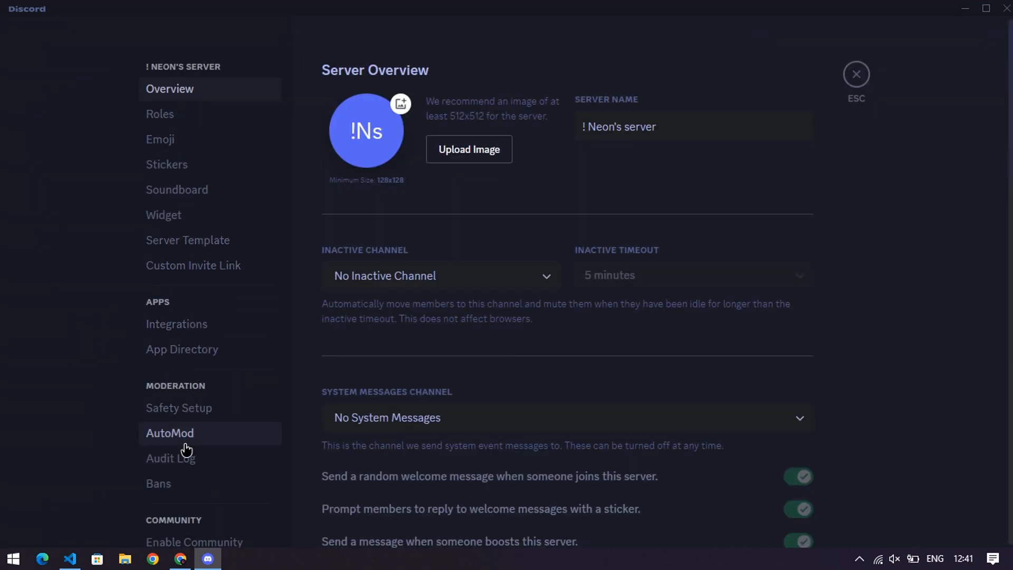
click(170, 458)
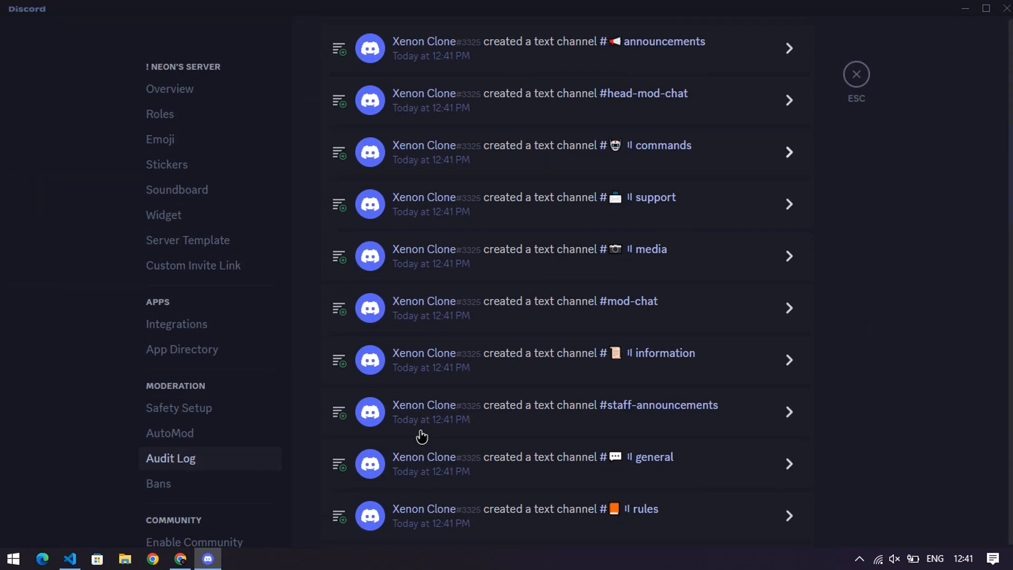